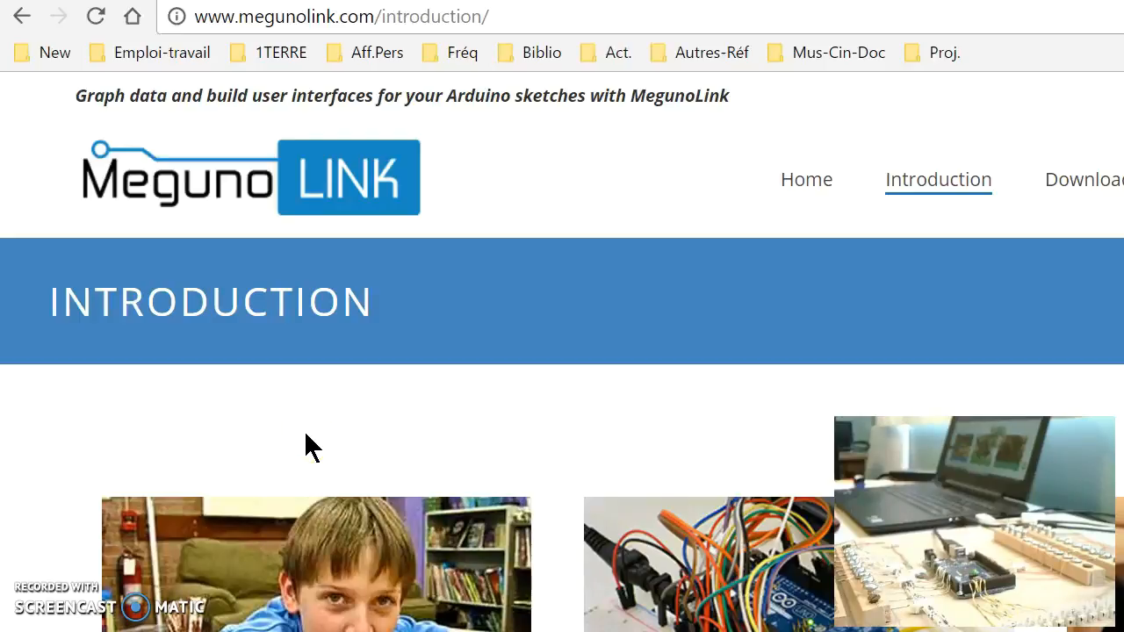
{"action": "mouse_move", "coordinate": [800, 184]}
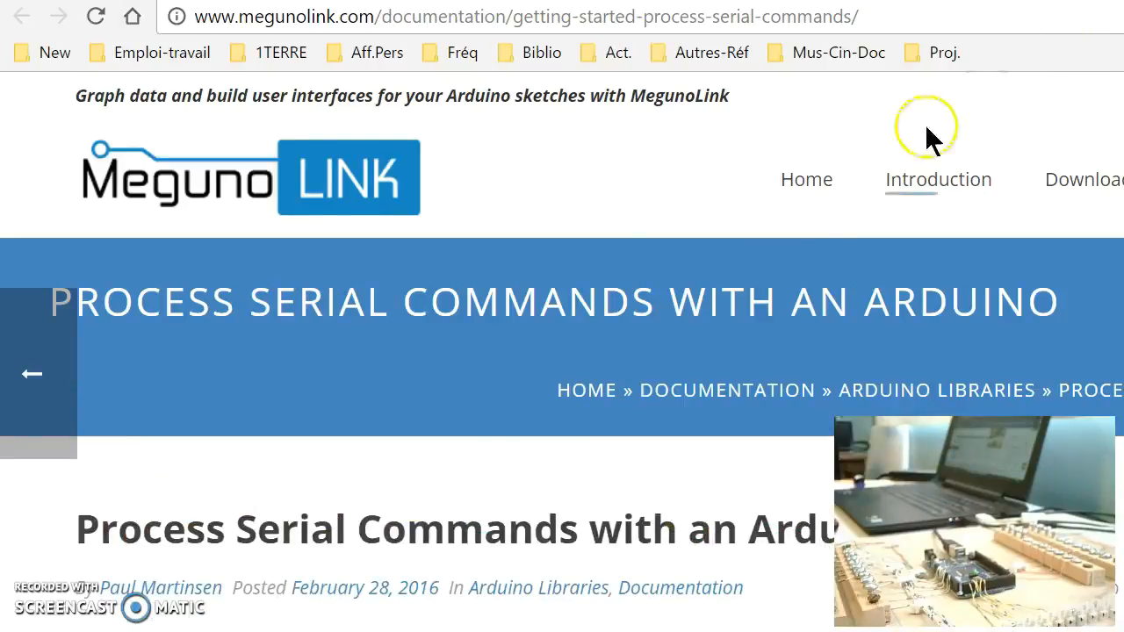
Step: Scroll down the Process Serial Commands guide through its example blink sketch
{"action": "scroll", "scroll_direction": "down", "scroll_amount": 3}
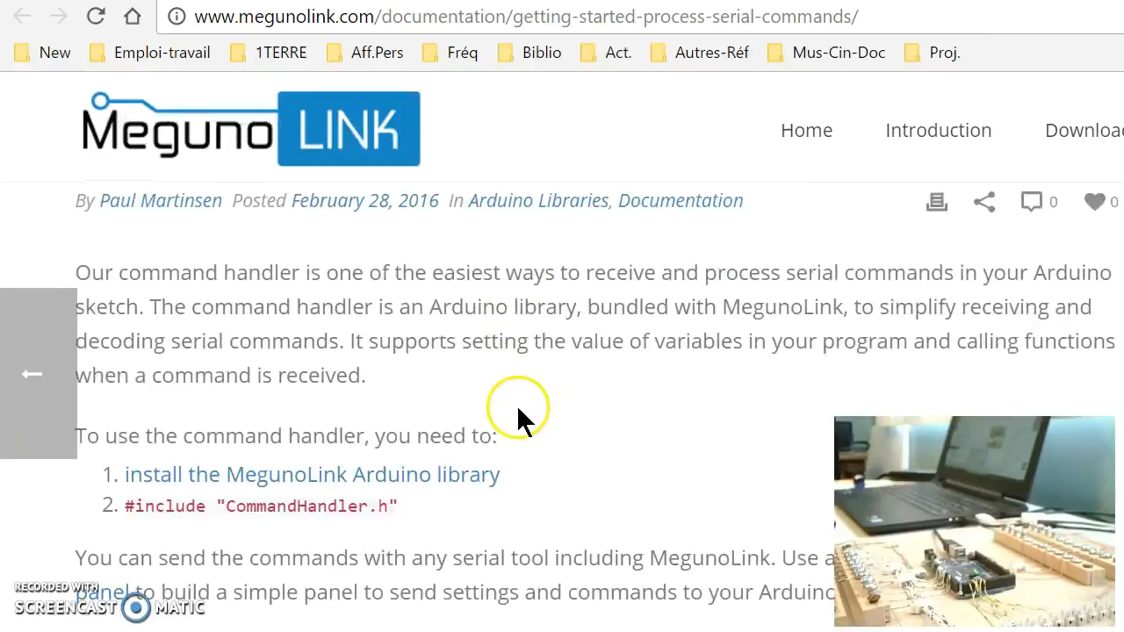
{"action": "scroll", "scroll_direction": "down", "scroll_amount": 3}
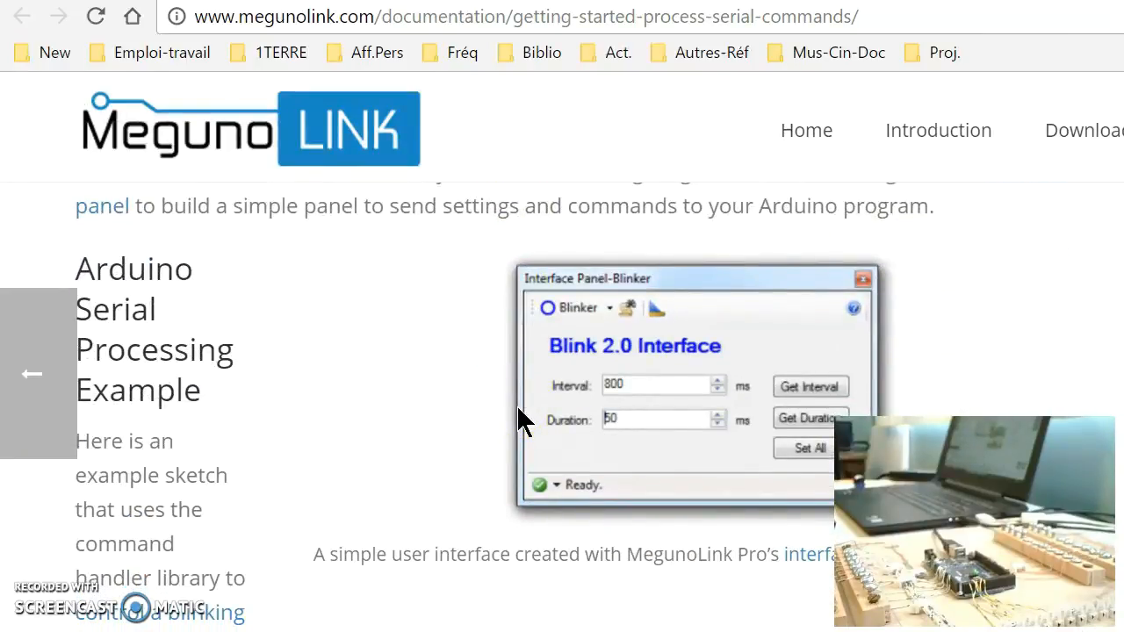
{"action": "scroll", "scroll_direction": "down", "scroll_amount": 3}
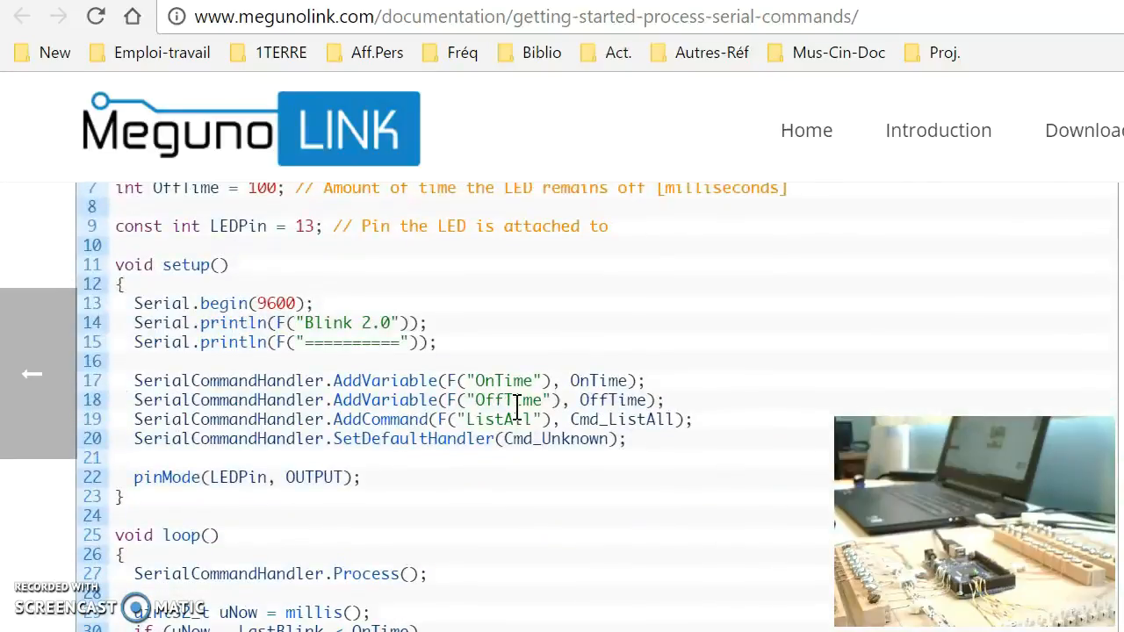
{"action": "scroll", "scroll_direction": "down", "scroll_amount": 3}
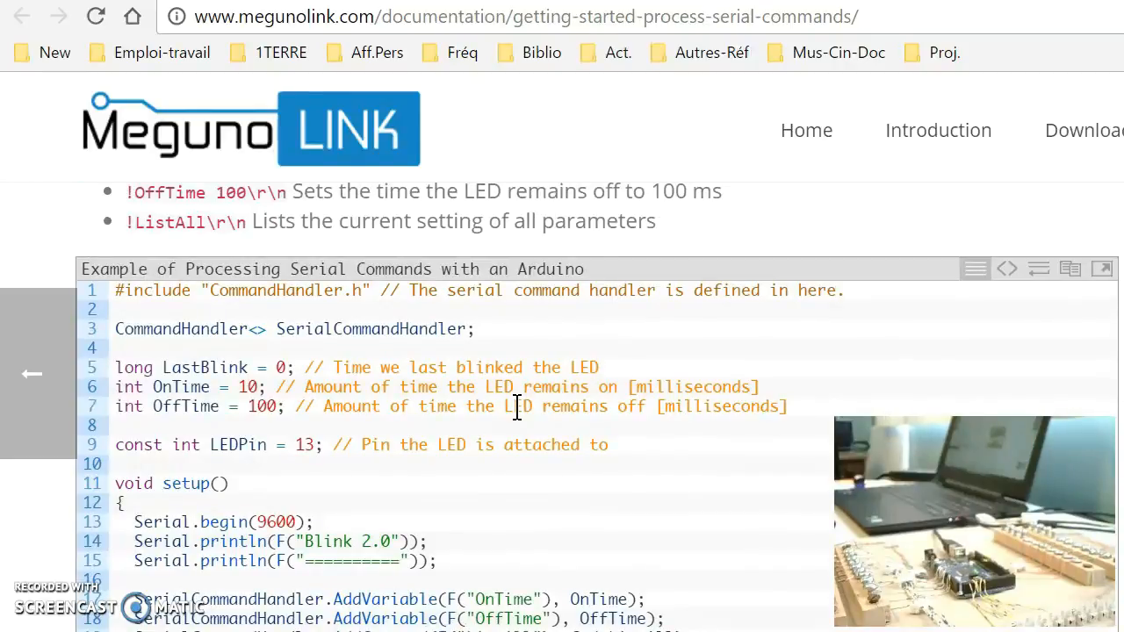
{"action": "scroll", "scroll_direction": "down", "scroll_amount": 3}
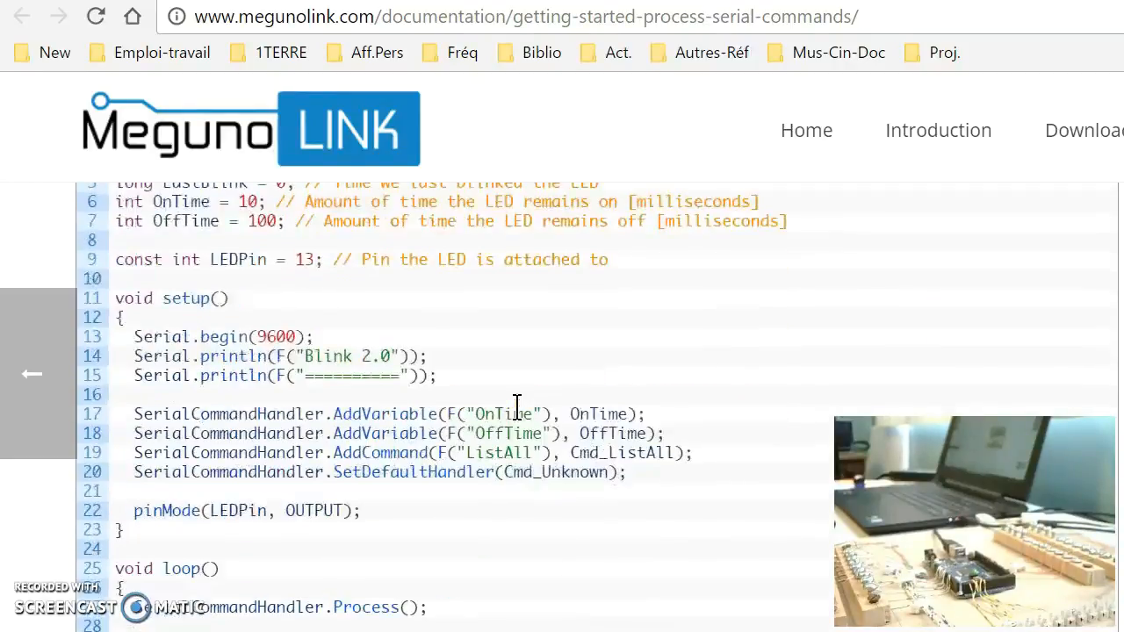
{"action": "scroll", "scroll_direction": "down", "scroll_amount": 3}
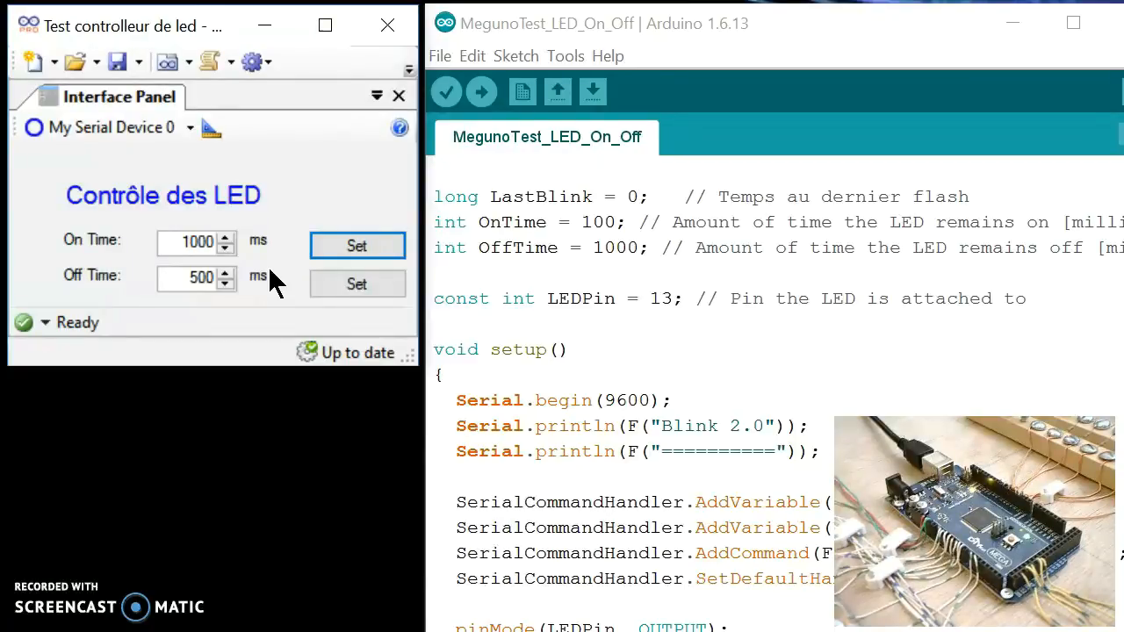
Step: Replace the On Time value 1000 with 10 ms and send it with Set
{"action": "left_click", "coordinate": [193, 239]}
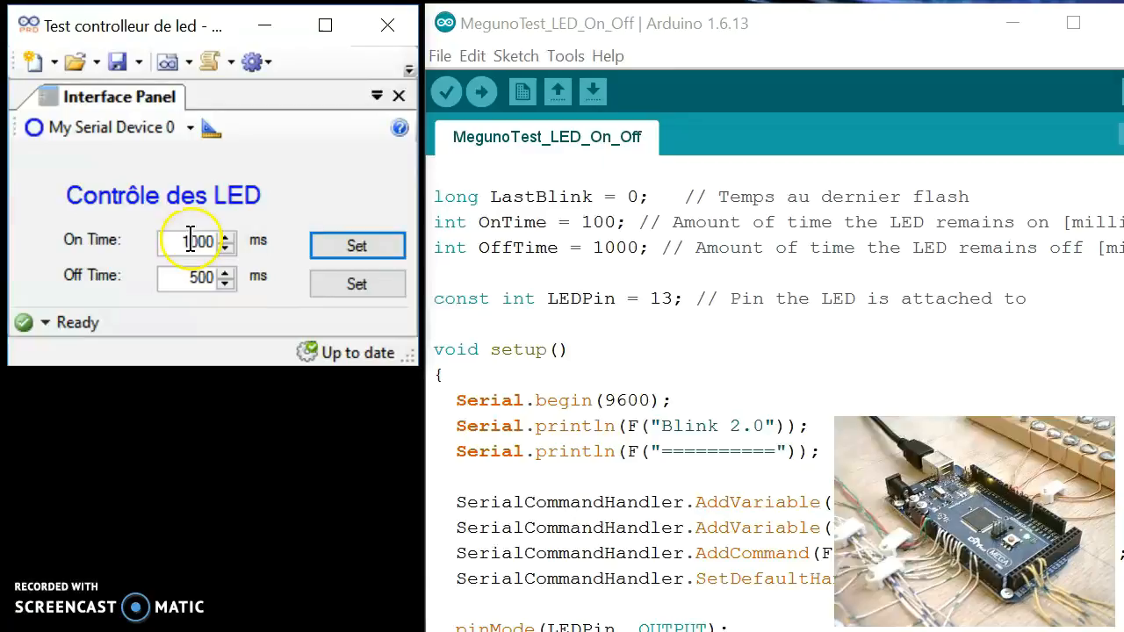
{"action": "triple_click", "coordinate": [190, 241]}
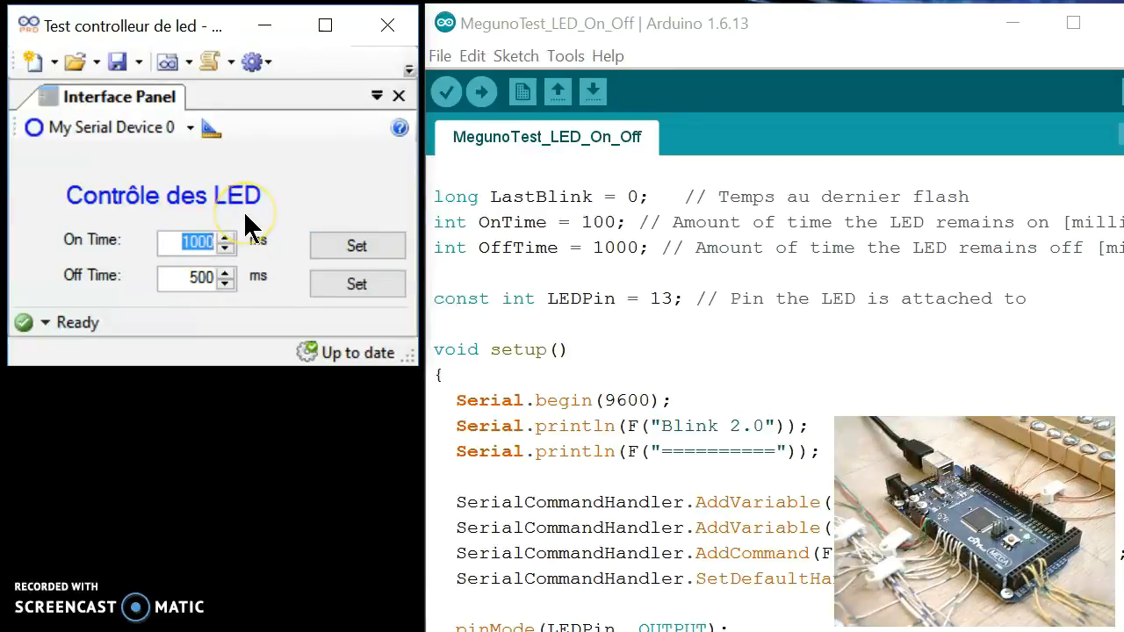
{"action": "type", "text": "1"}
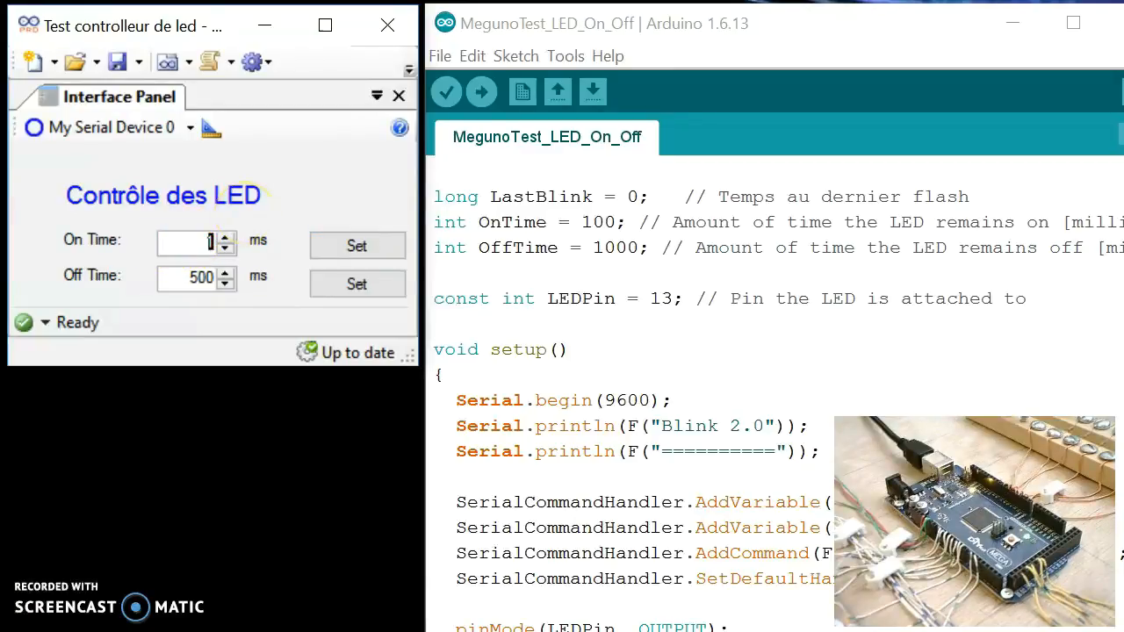
{"action": "type", "text": "0"}
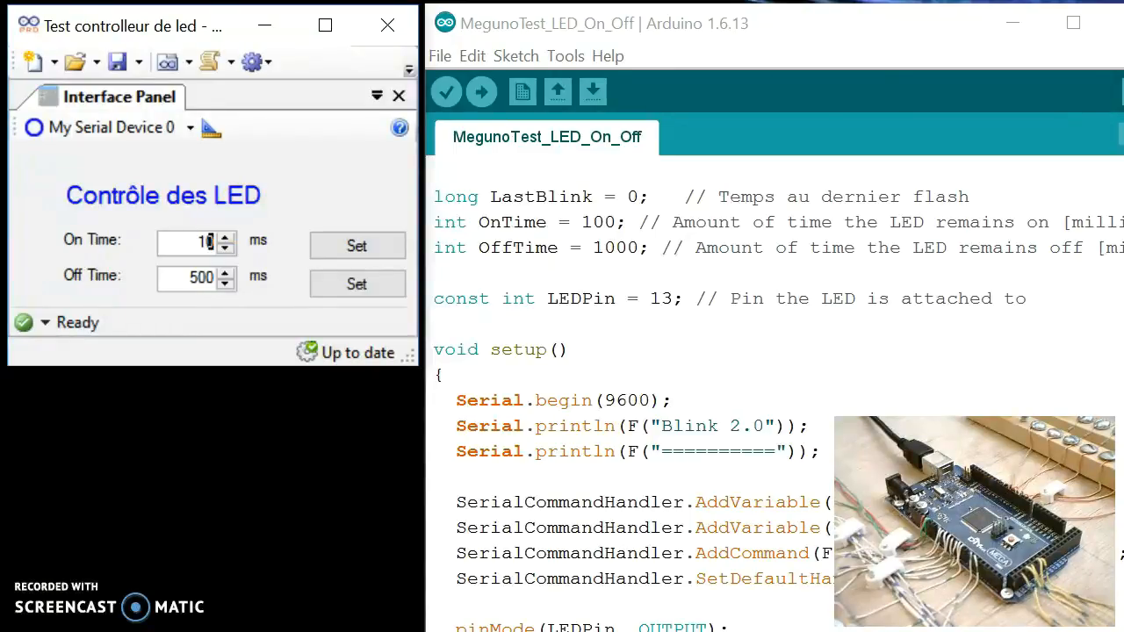
{"action": "left_click", "coordinate": [357, 245]}
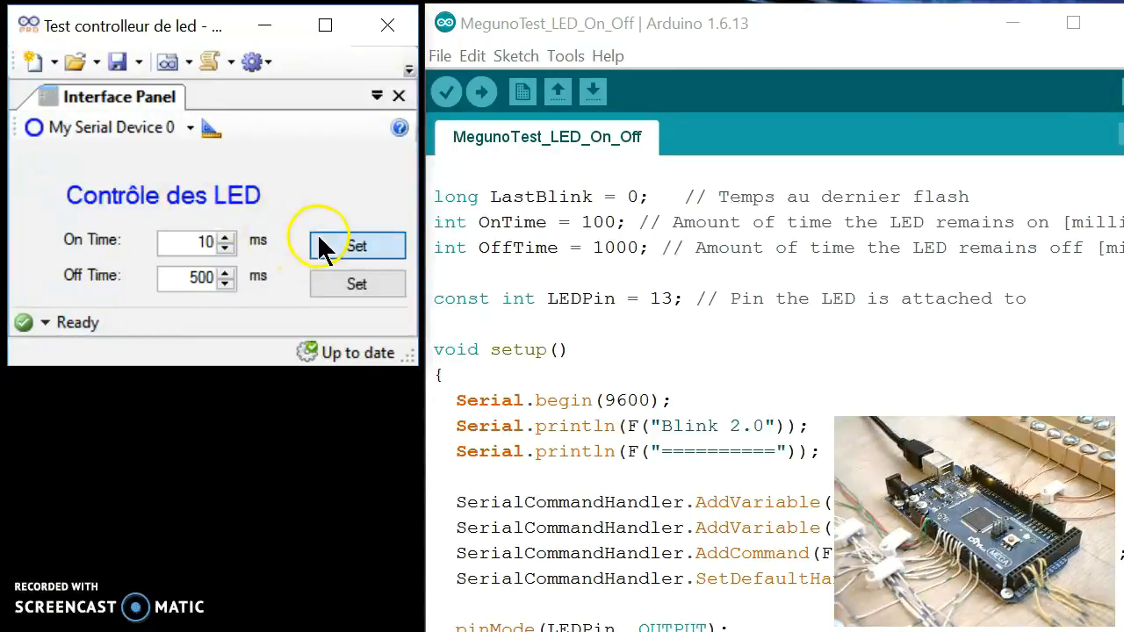
{"action": "left_click", "coordinate": [356, 245]}
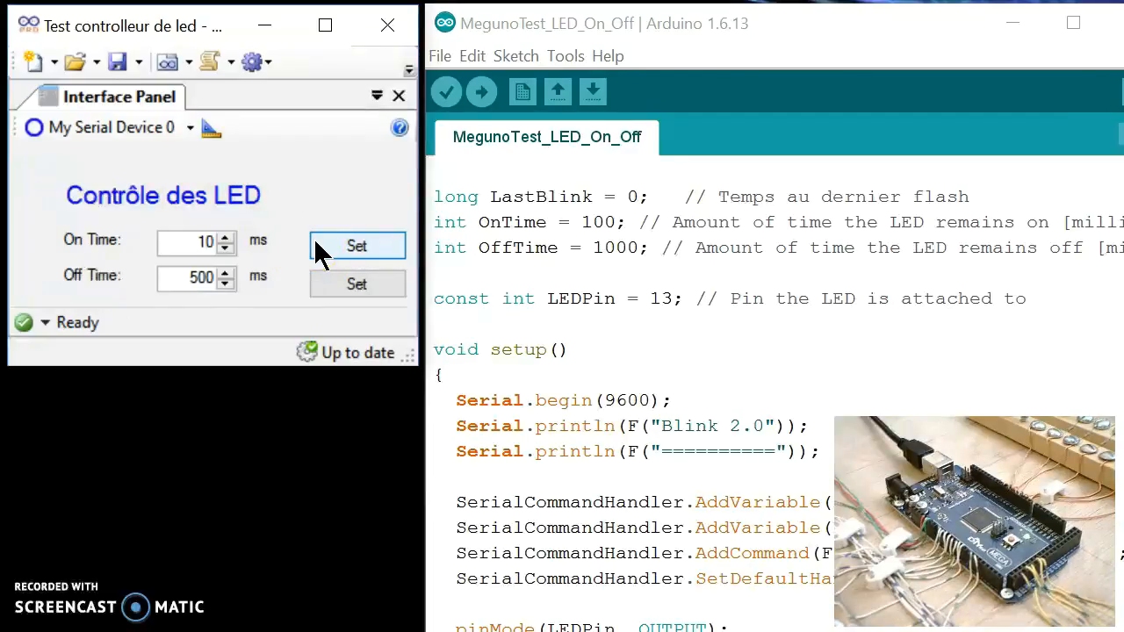
{"action": "left_click", "coordinate": [357, 245]}
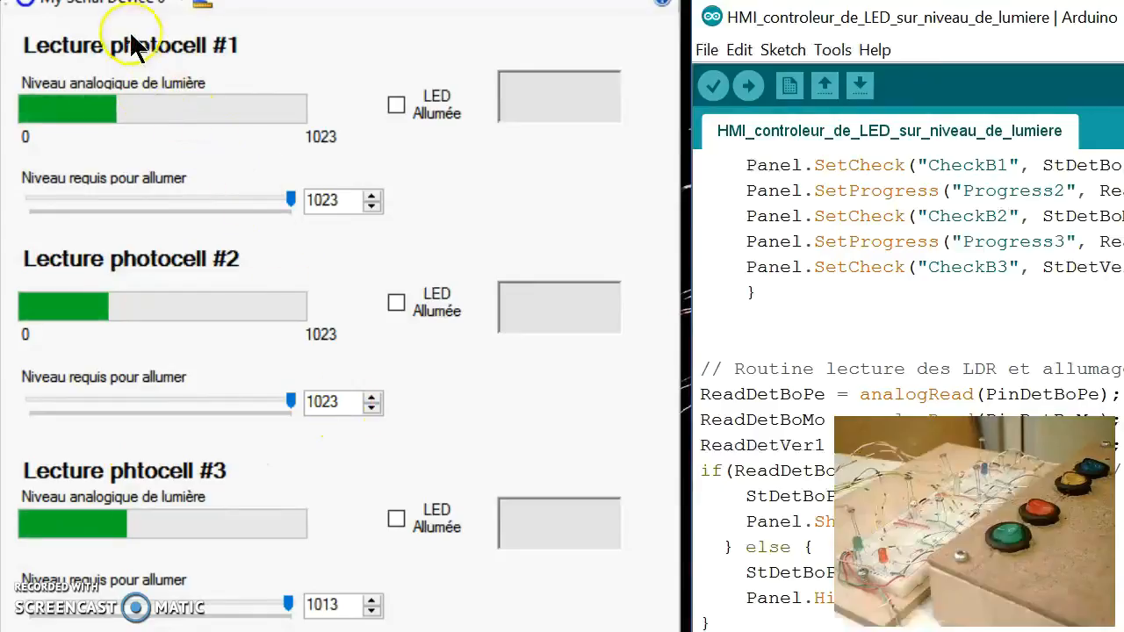
{"action": "mouse_move", "coordinate": [407, 444]}
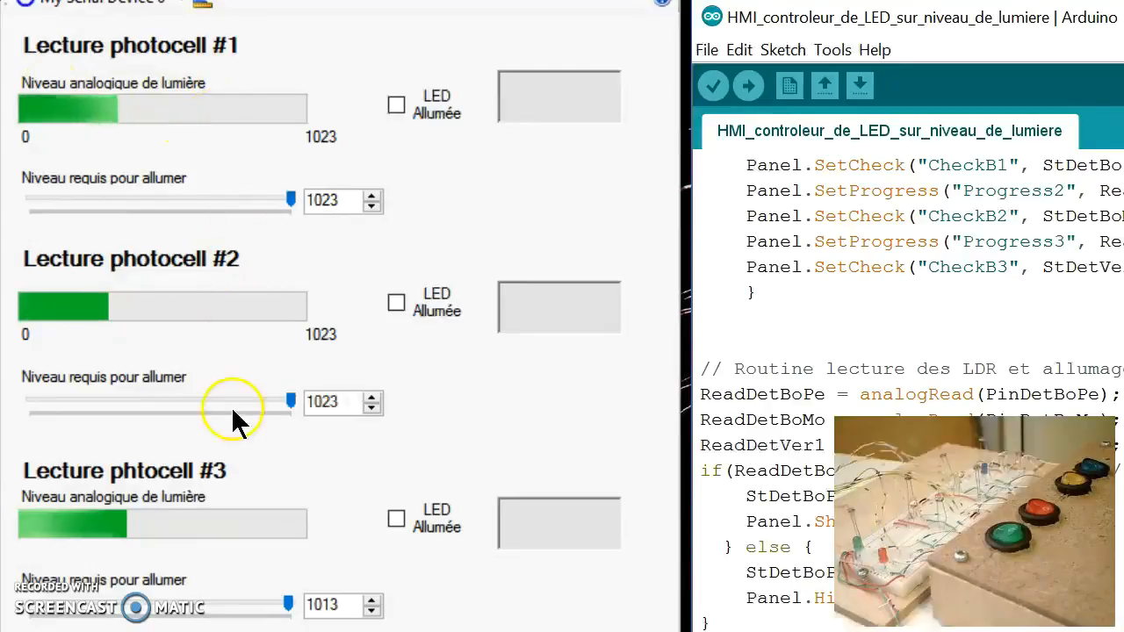
{"action": "mouse_move", "coordinate": [215, 505]}
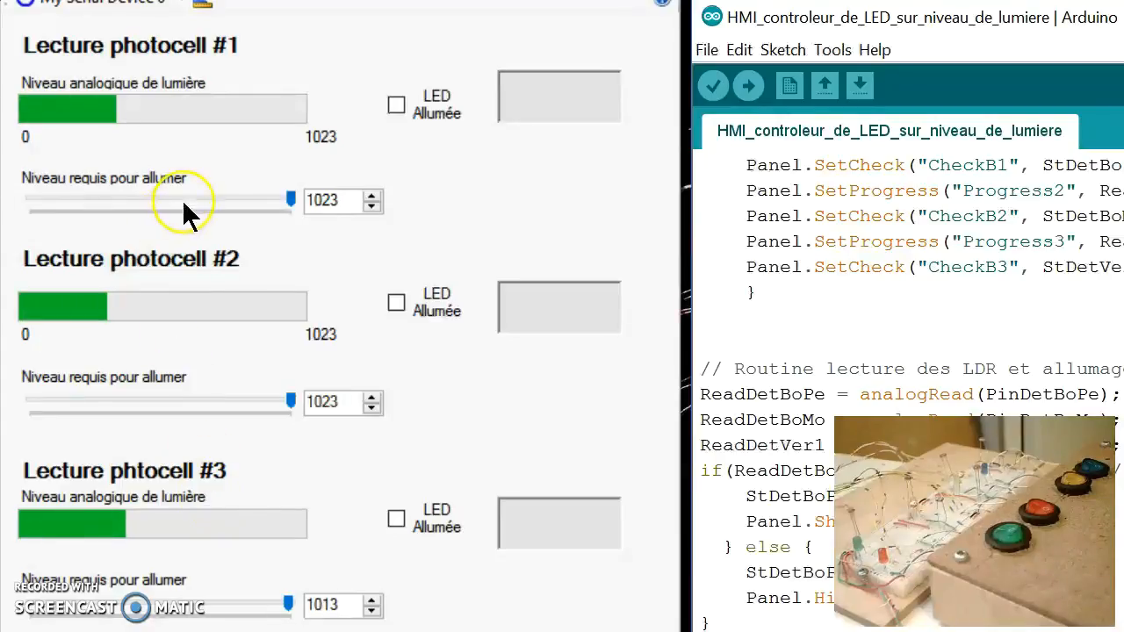
{"action": "mouse_move", "coordinate": [185, 285]}
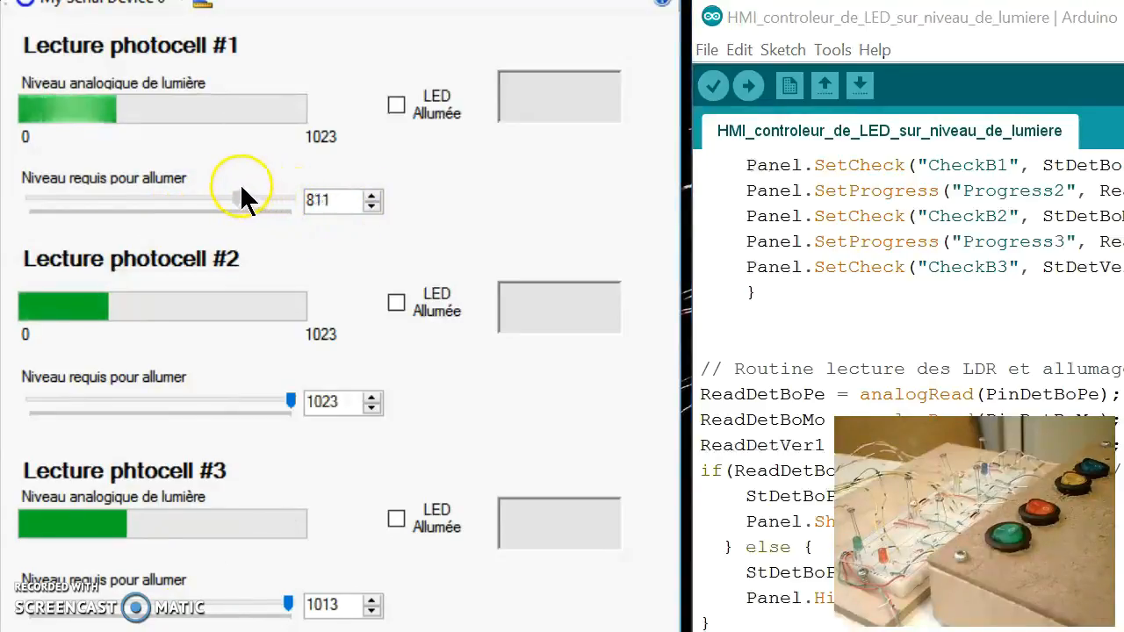
Step: Drag the photocell #1 'Niveau requis pour allumer' slider down to 186, lighting its LED
{"action": "left_click_drag", "start_coordinate": [241, 203], "coordinate": [79, 204]}
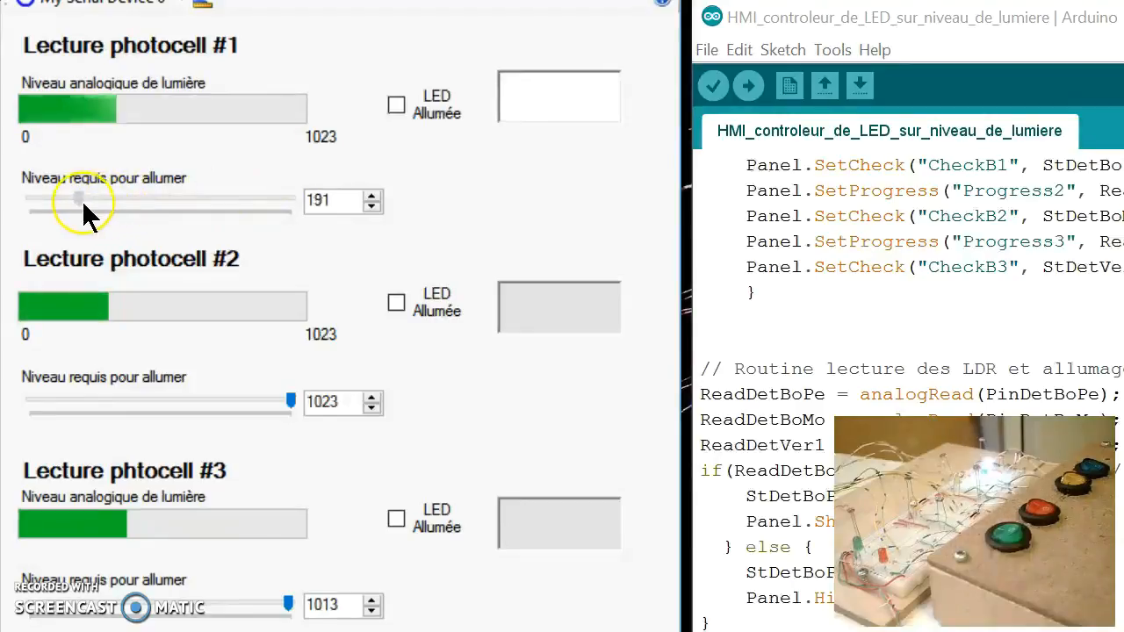
{"action": "left_click_drag", "start_coordinate": [79, 202], "coordinate": [77, 202]}
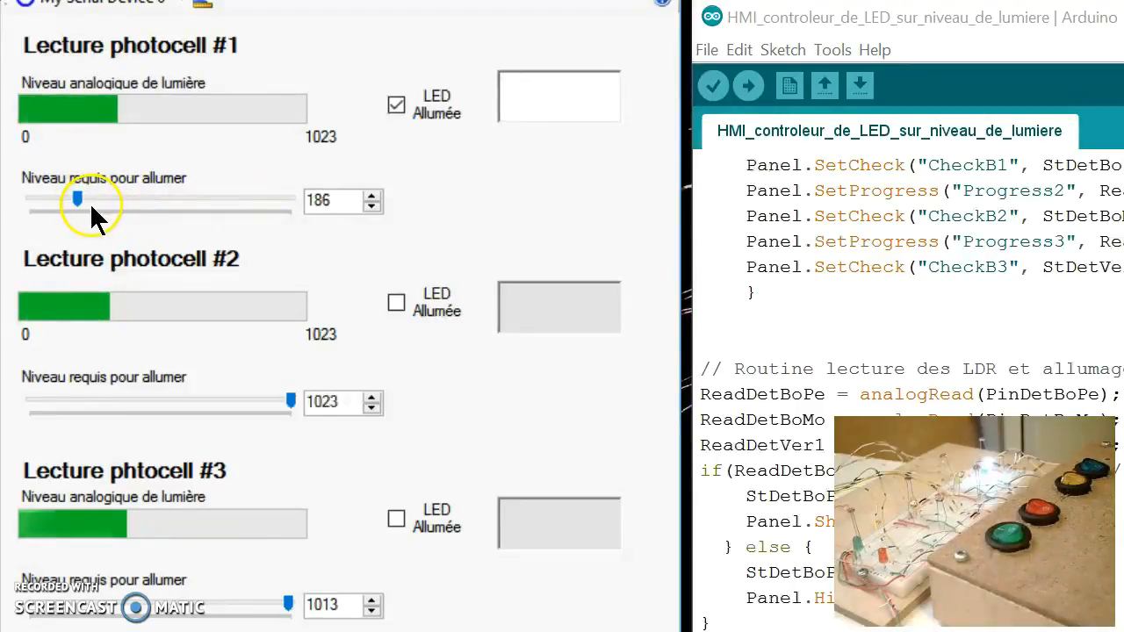
{"action": "mouse_move", "coordinate": [523, 141]}
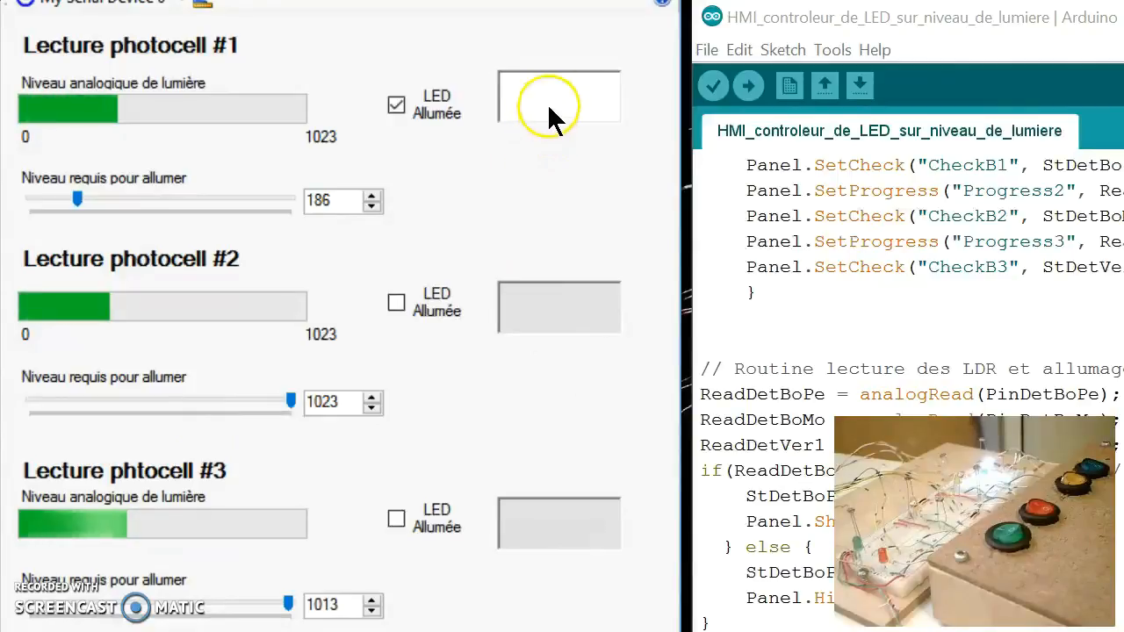
{"action": "mouse_move", "coordinate": [277, 404]}
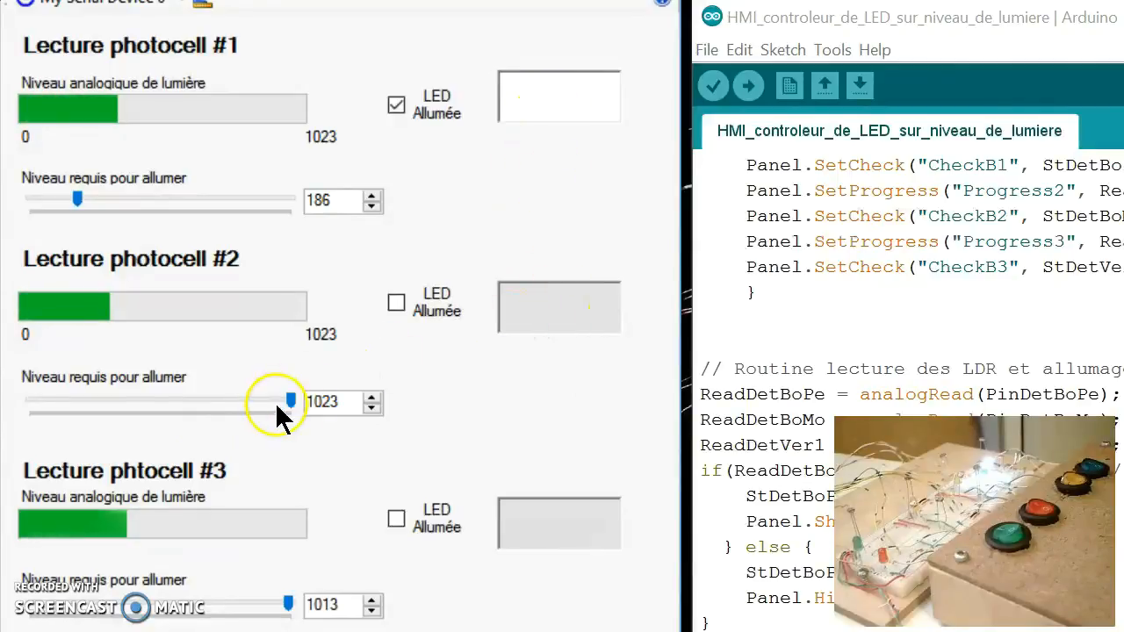
Step: Lower photocell #2's threshold slider to 171 and raise photocell #1's to 527
{"action": "left_click_drag", "start_coordinate": [289, 398], "coordinate": [246, 402]}
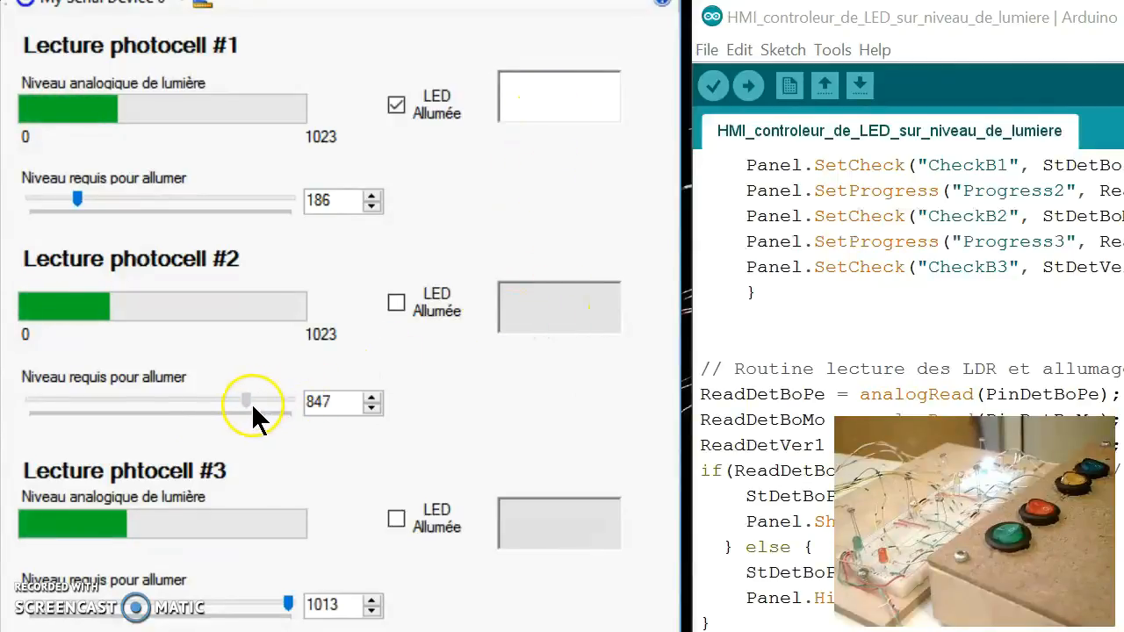
{"action": "left_click_drag", "start_coordinate": [246, 401], "coordinate": [73, 401]}
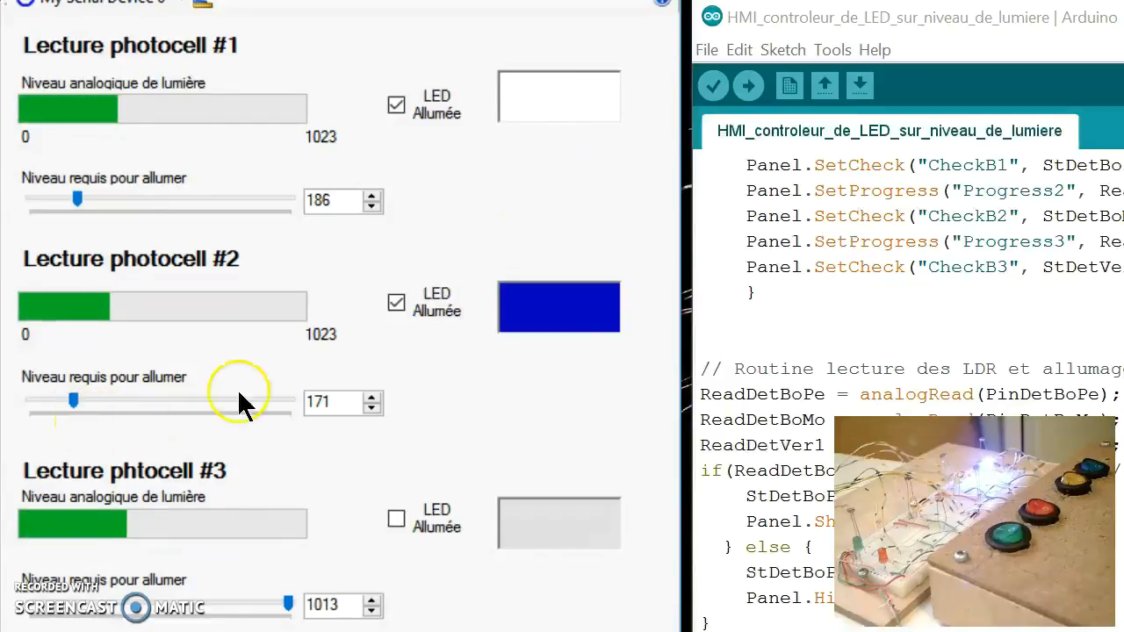
{"action": "mouse_move", "coordinate": [97, 198]}
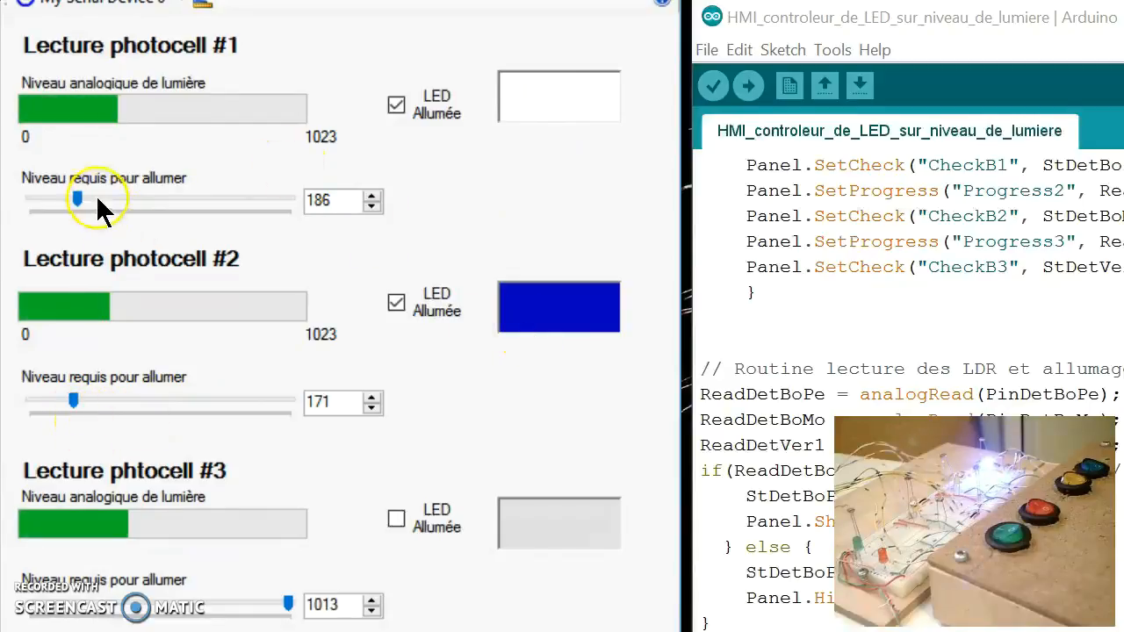
{"action": "left_click_drag", "start_coordinate": [77, 200], "coordinate": [164, 200]}
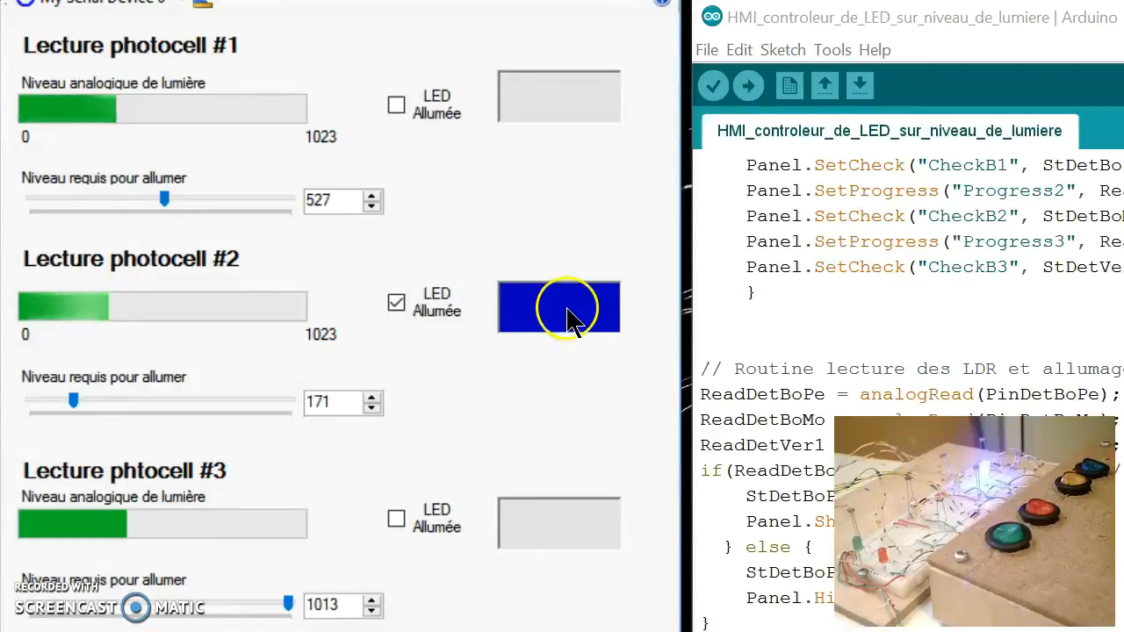
{"action": "mouse_move", "coordinate": [566, 364]}
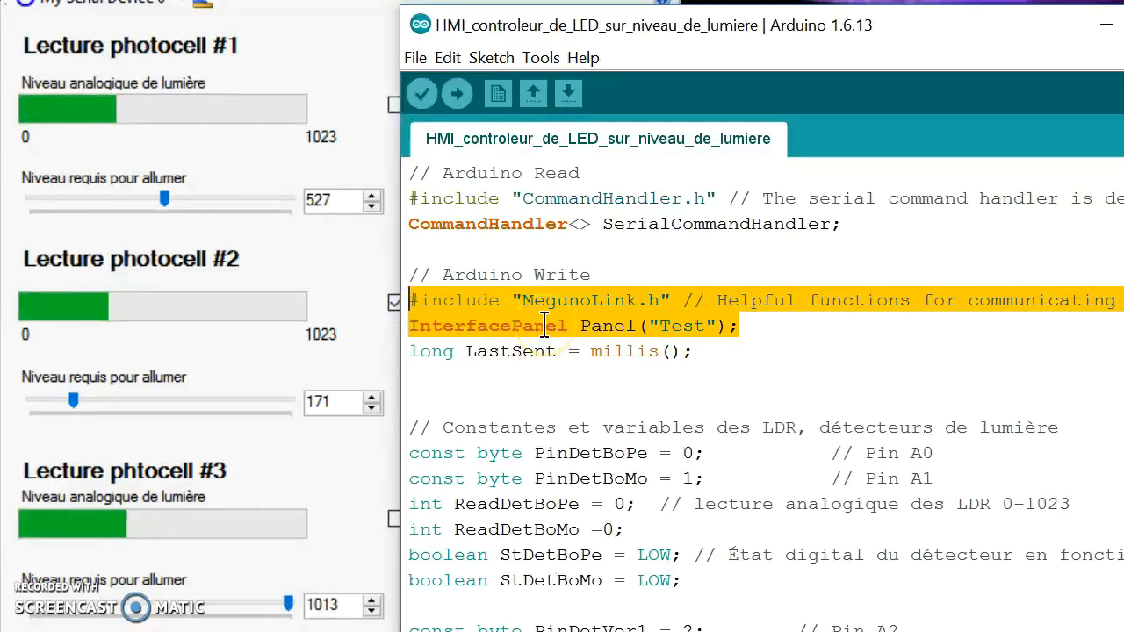
Step: Deselect the MegunoLink include lines and scroll down through the sketch
{"action": "left_click", "coordinate": [543, 325]}
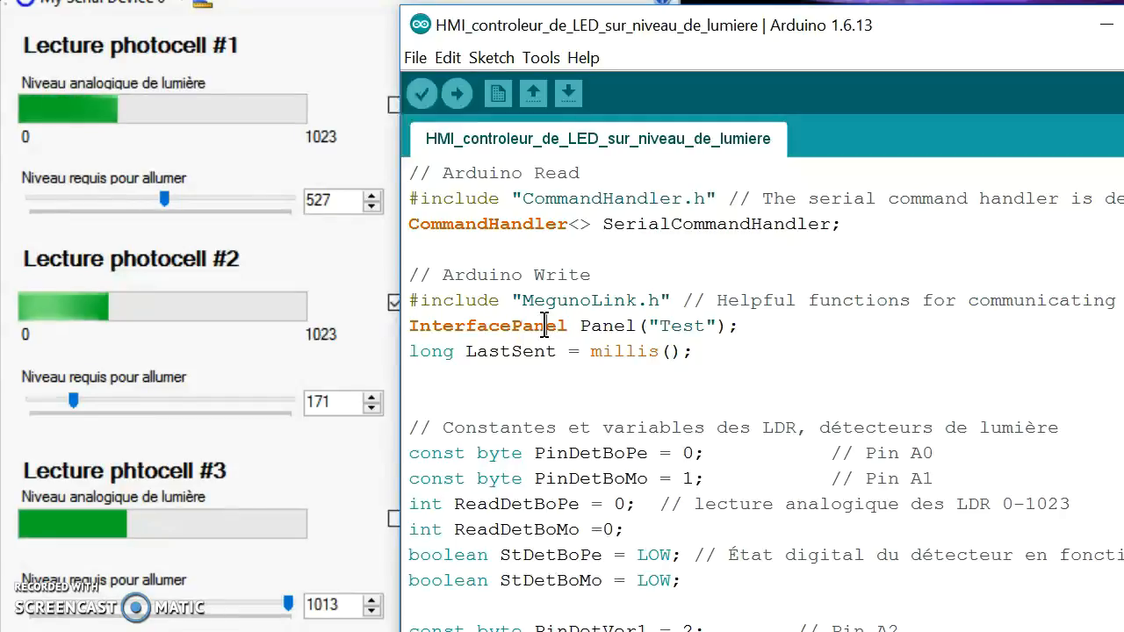
{"action": "scroll", "scroll_direction": "down", "scroll_amount": 3}
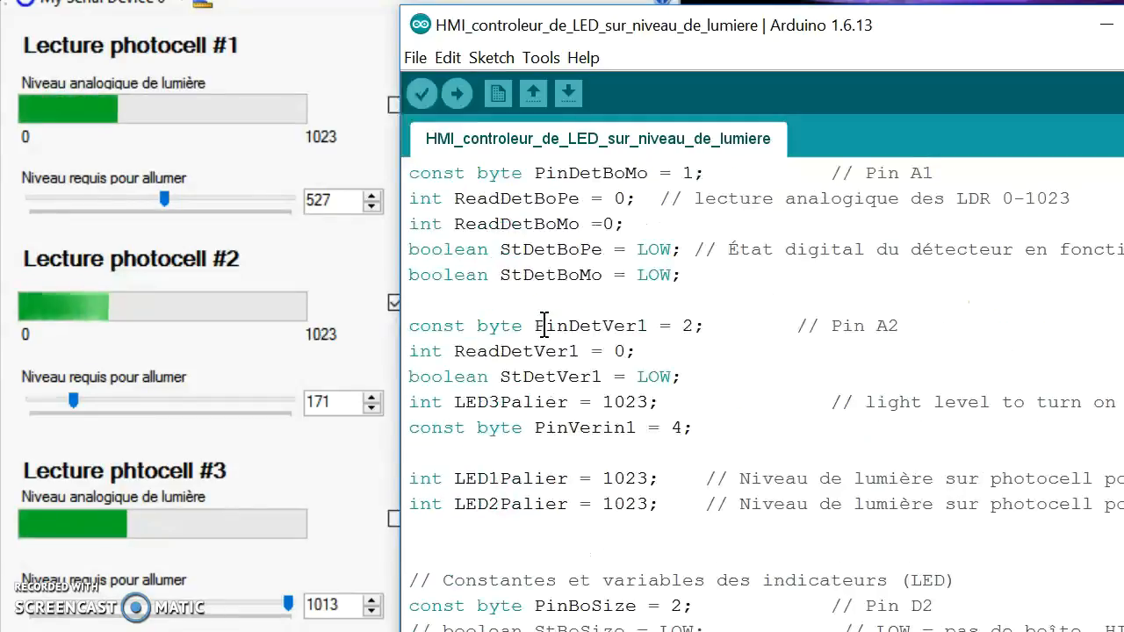
{"action": "scroll", "scroll_direction": "down", "scroll_amount": 3}
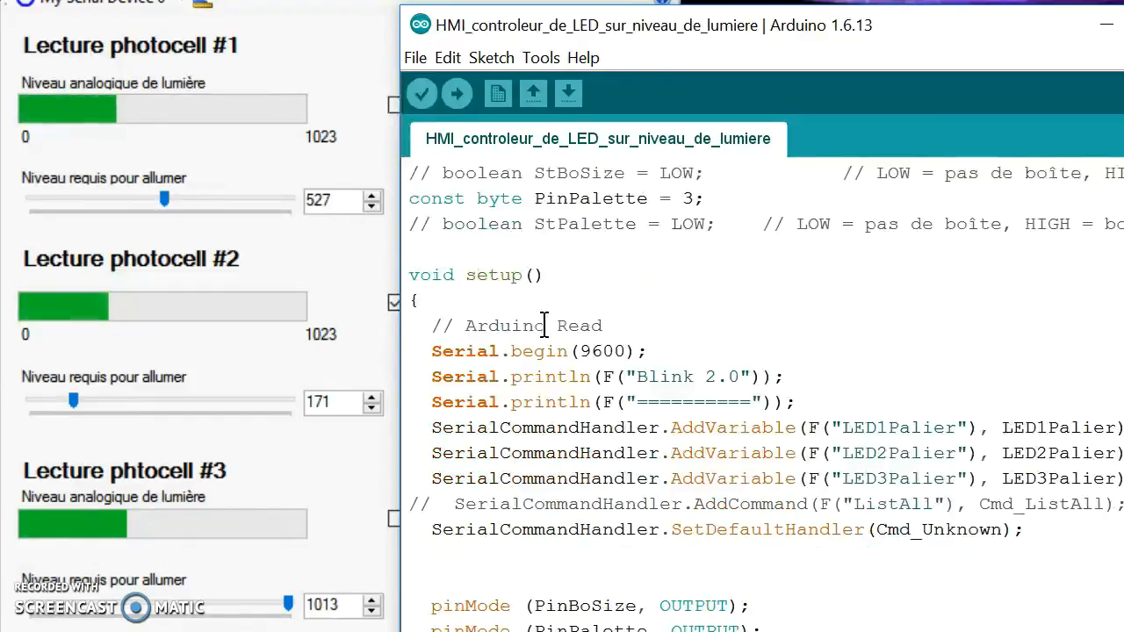
{"action": "scroll", "scroll_direction": "down", "scroll_amount": 3}
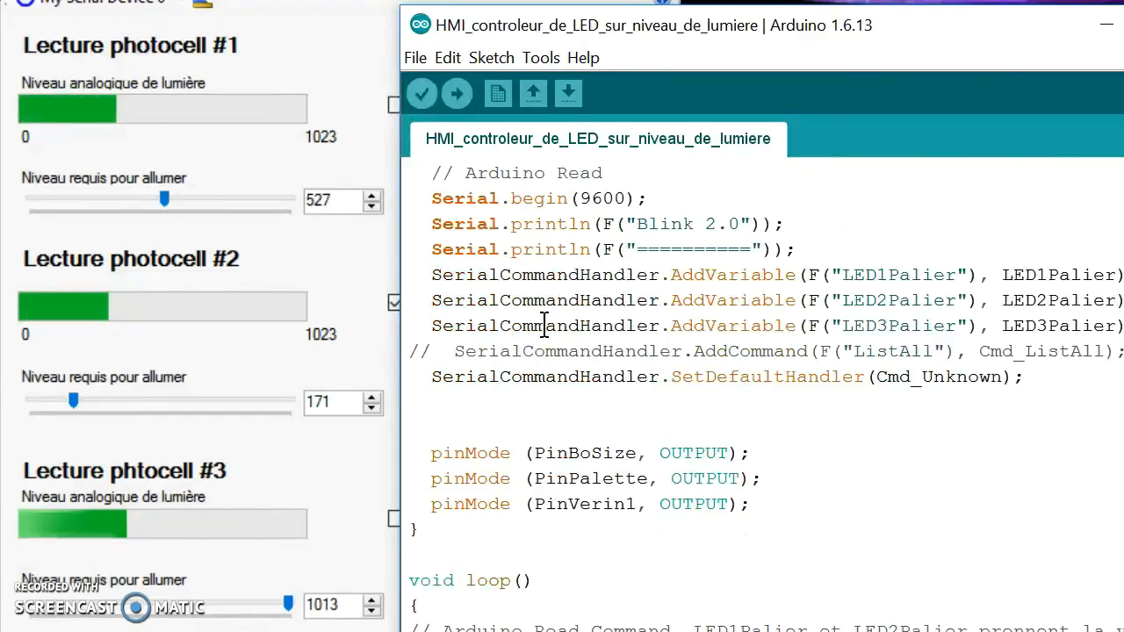
{"action": "scroll", "scroll_direction": "down", "scroll_amount": 3}
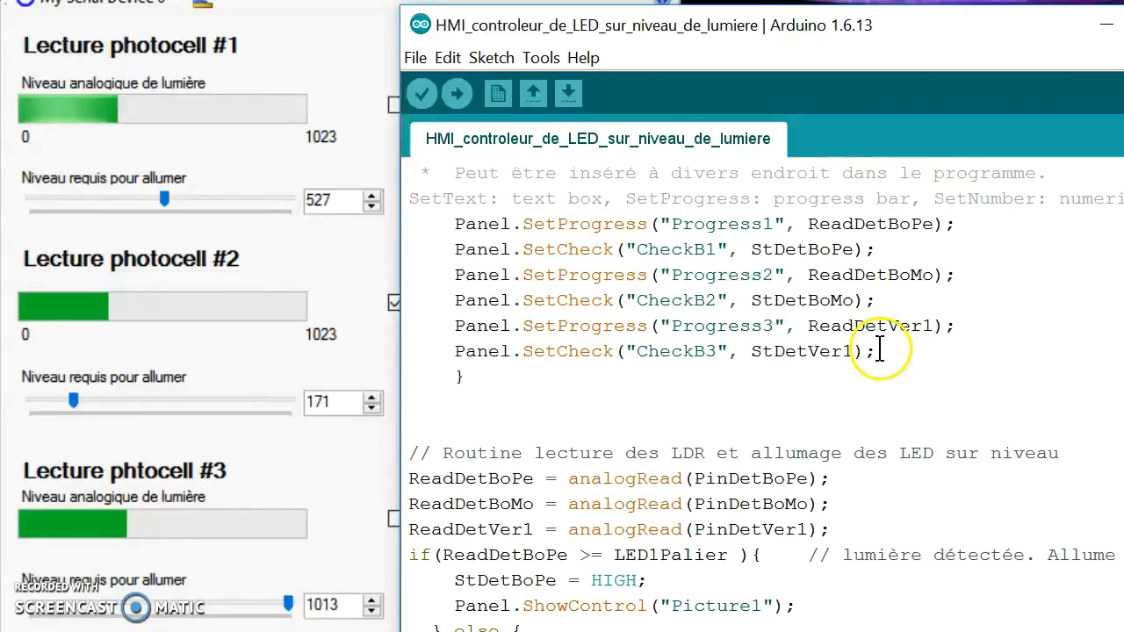
Step: Highlight the six Panel.SetProgress/SetCheck update lines, then scroll to the photocell routine
{"action": "left_click_drag", "start_coordinate": [870, 350], "coordinate": [408, 224]}
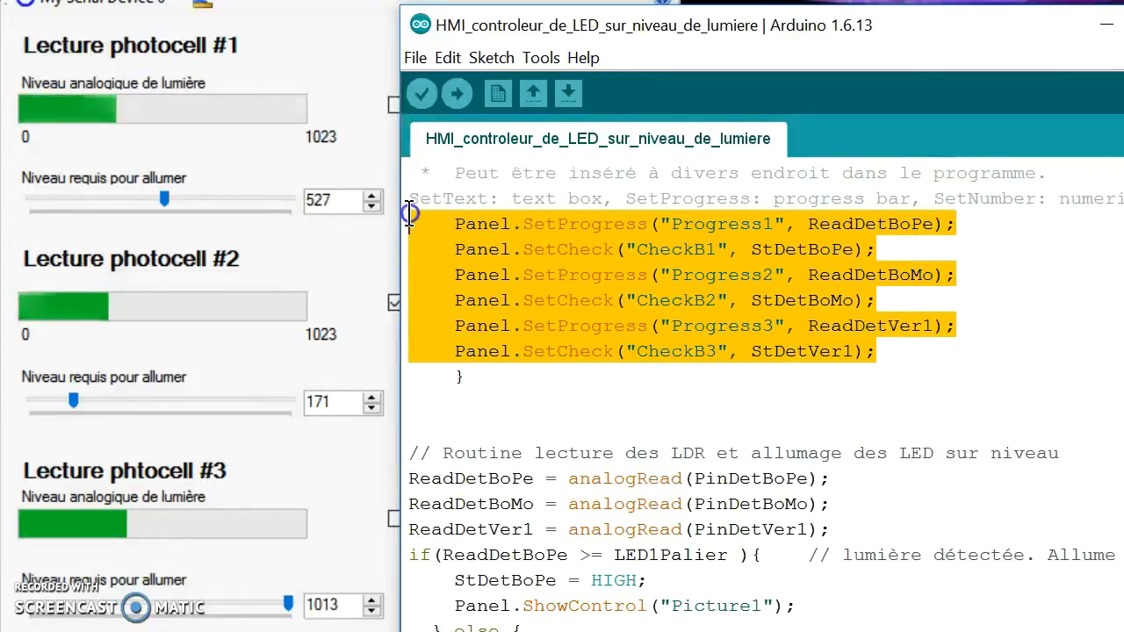
{"action": "left_click", "coordinate": [722, 249]}
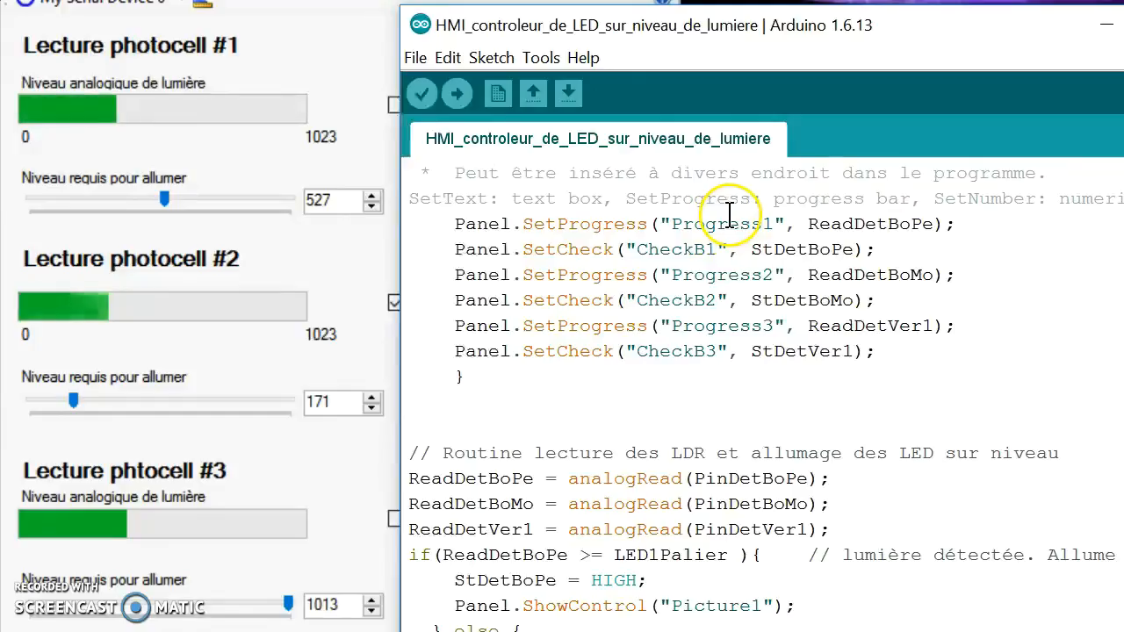
{"action": "mouse_move", "coordinate": [874, 321]}
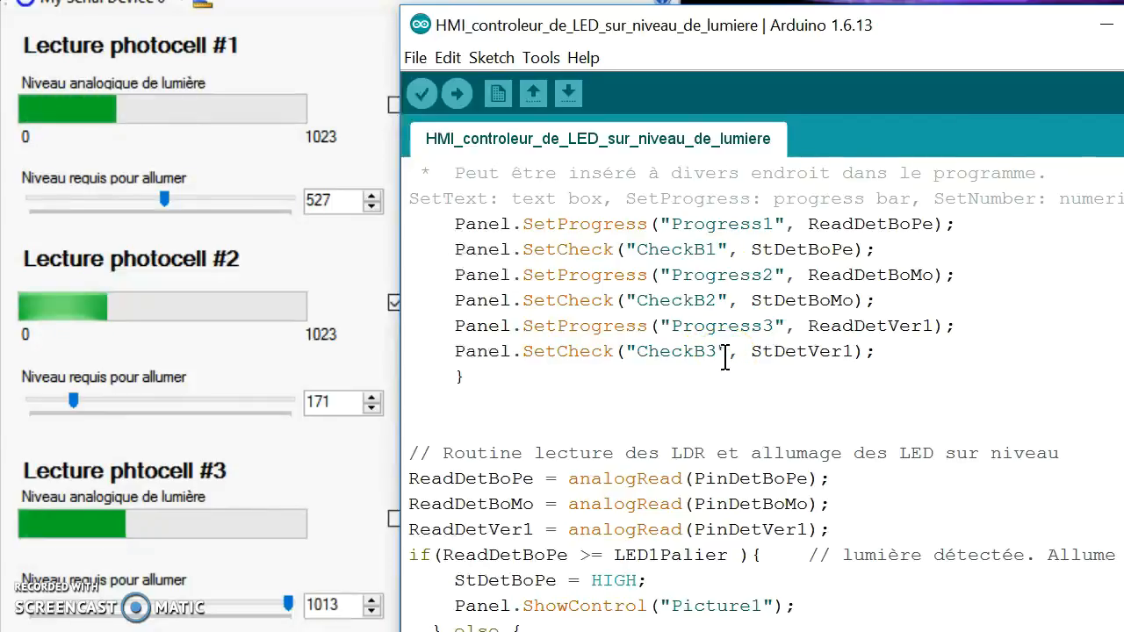
{"action": "scroll", "scroll_direction": "down", "scroll_amount": 3}
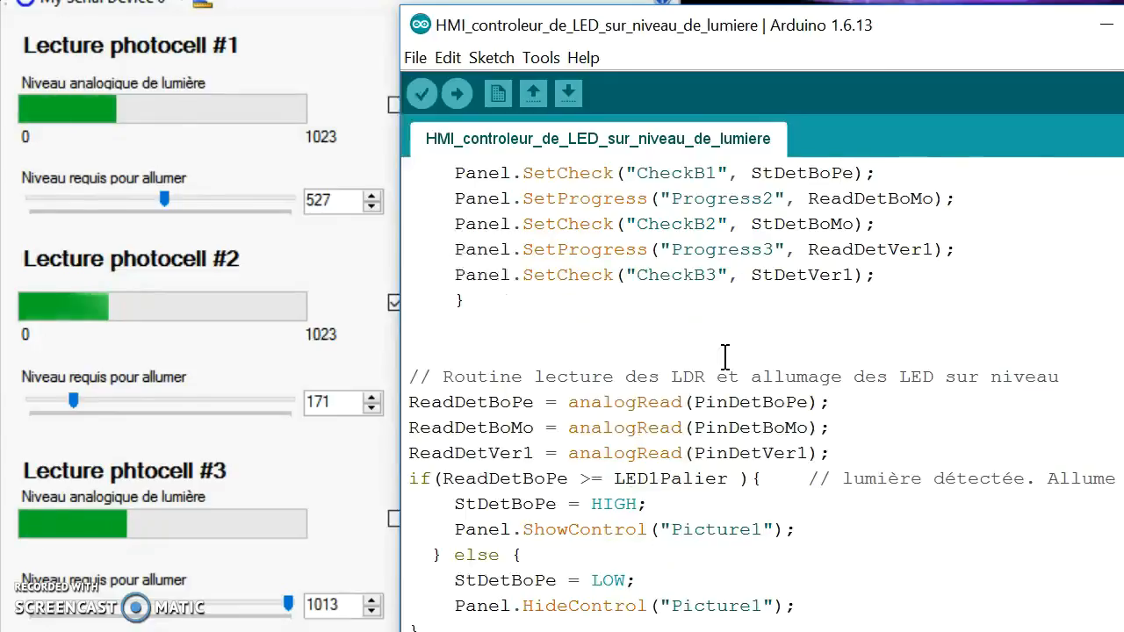